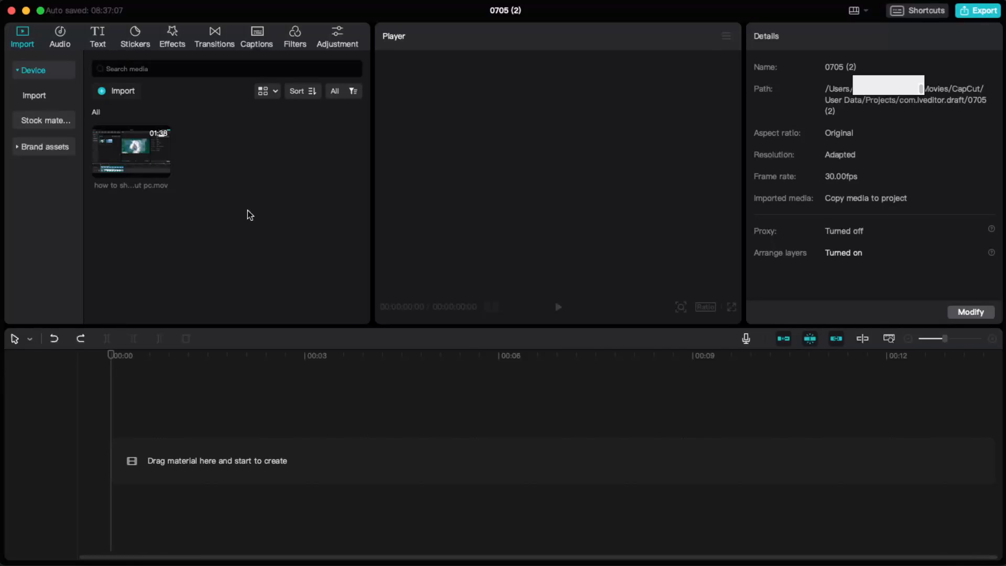
mouse_move(311, 289)
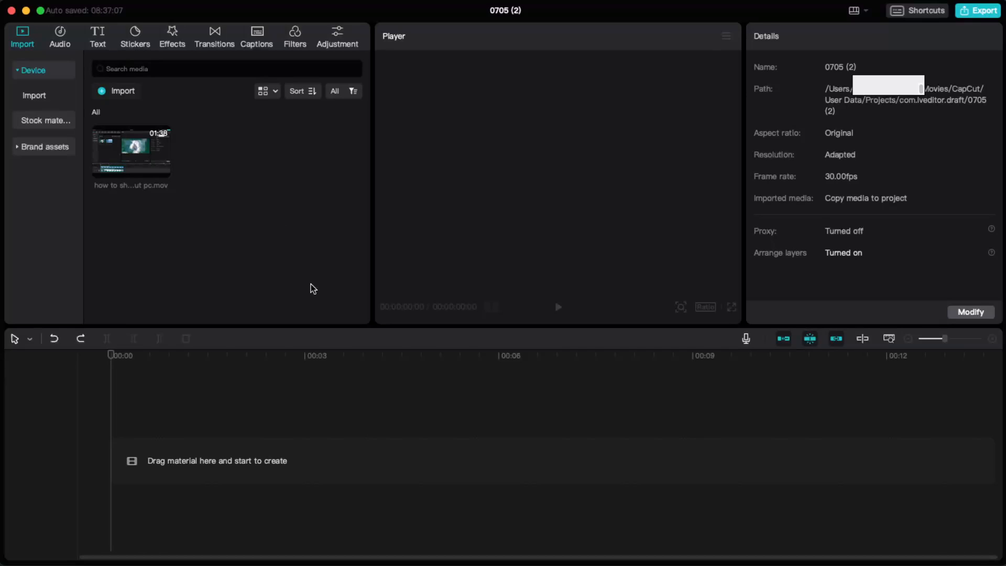
mouse_move(307, 214)
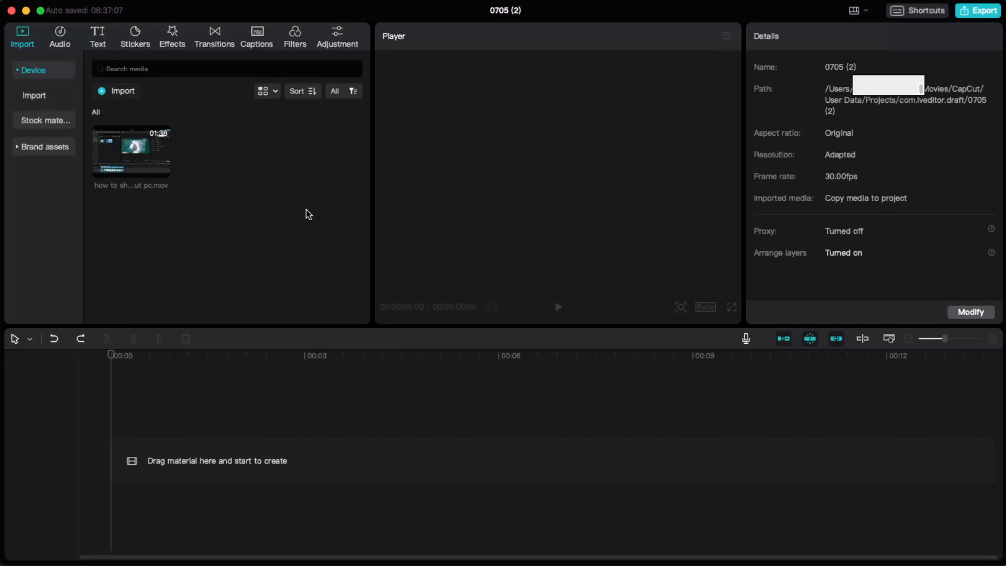
mouse_move(143, 163)
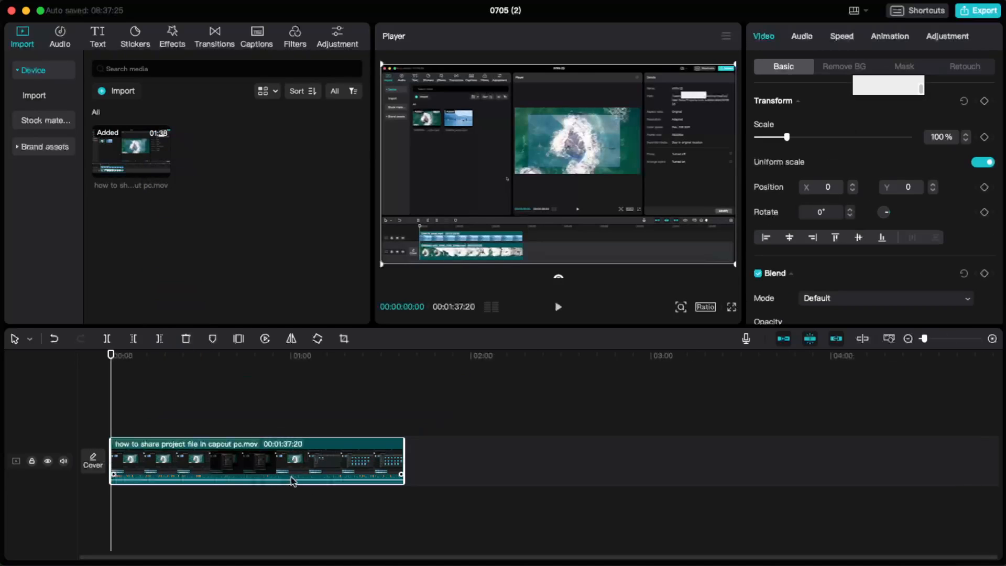
mouse_move(365, 481)
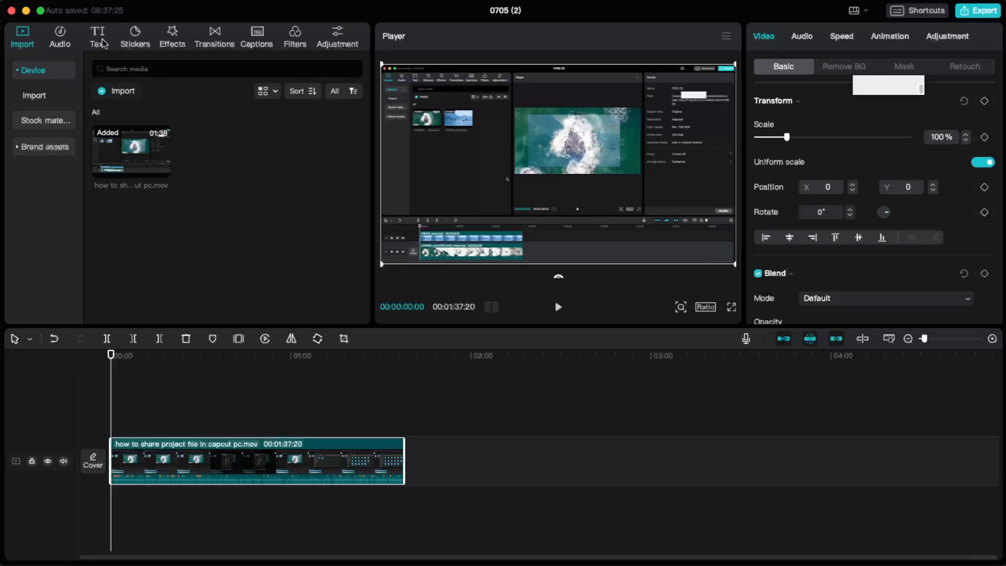
Generate English auto captions with Clear current captions ticked, then review the transcript list
left_click(97, 36)
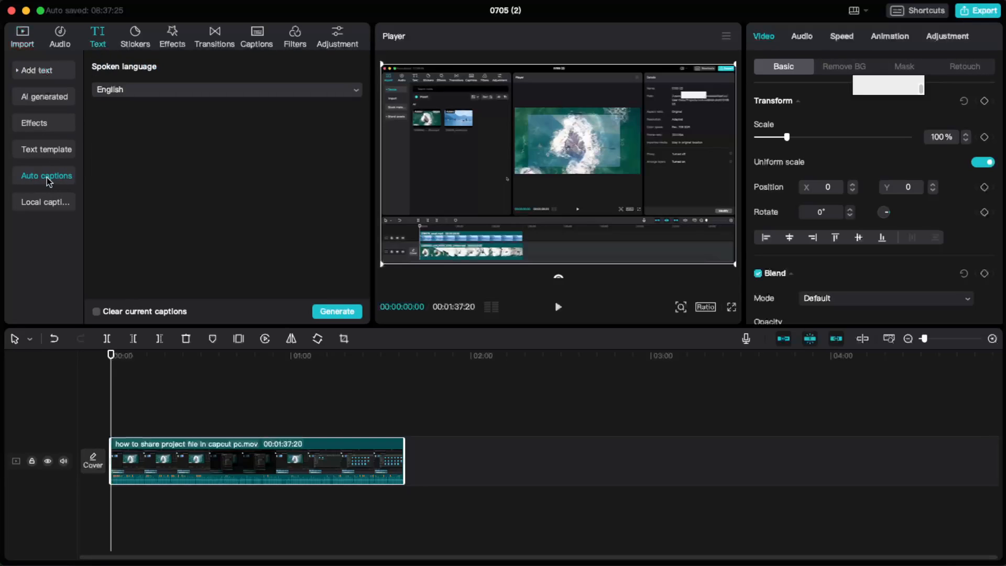
mouse_move(114, 101)
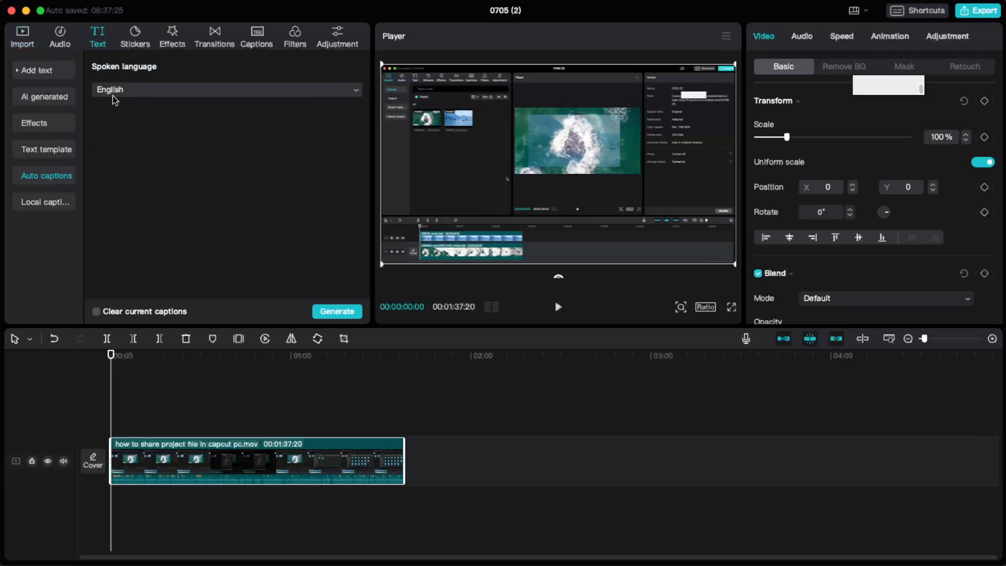
mouse_move(159, 191)
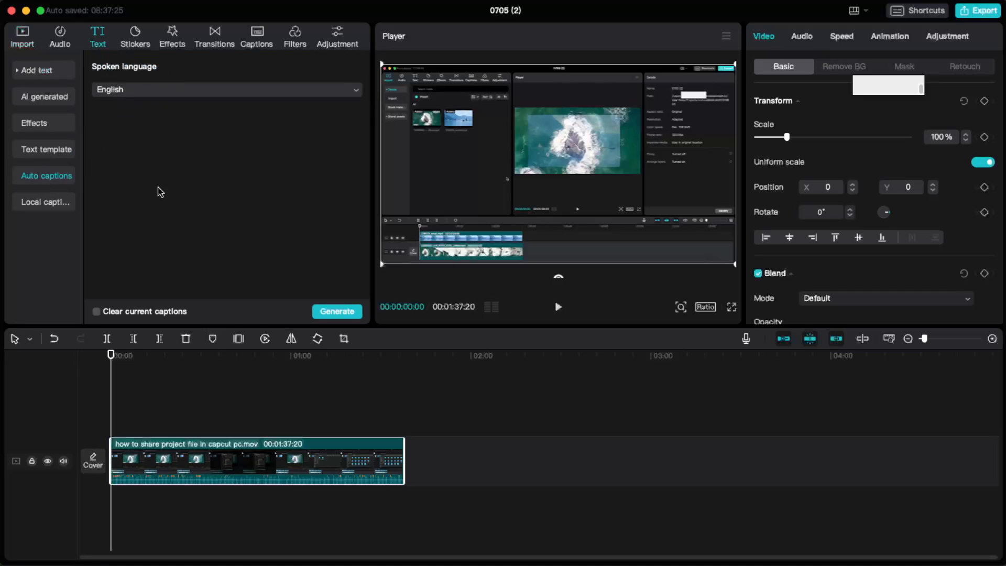
left_click(96, 312)
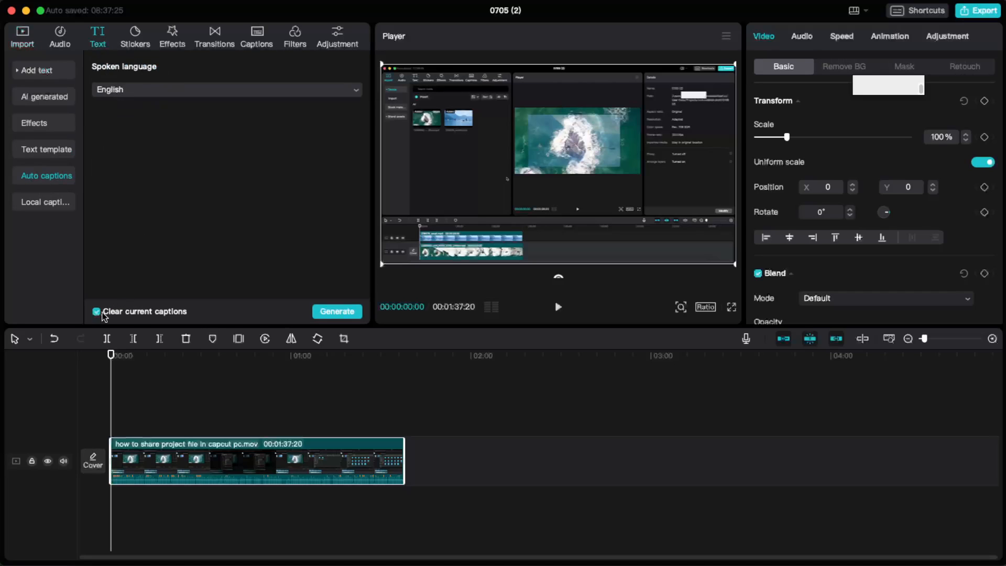
left_click(336, 311)
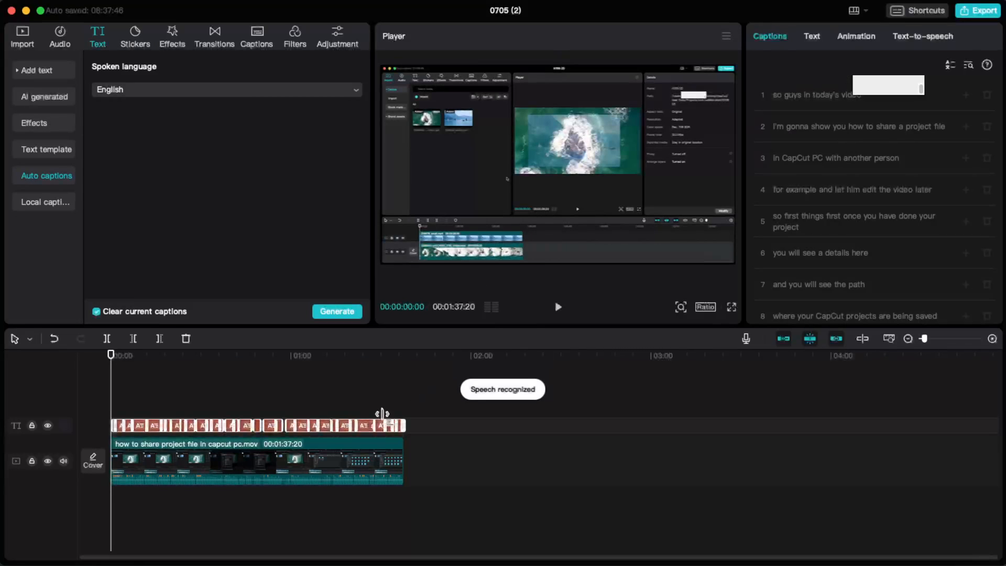
mouse_move(869, 228)
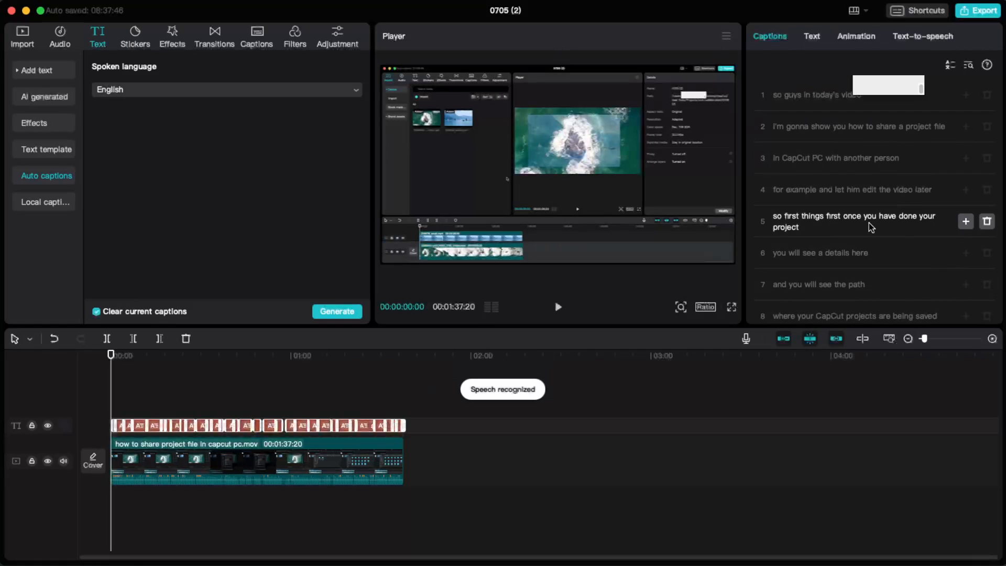
scroll("down", 3)
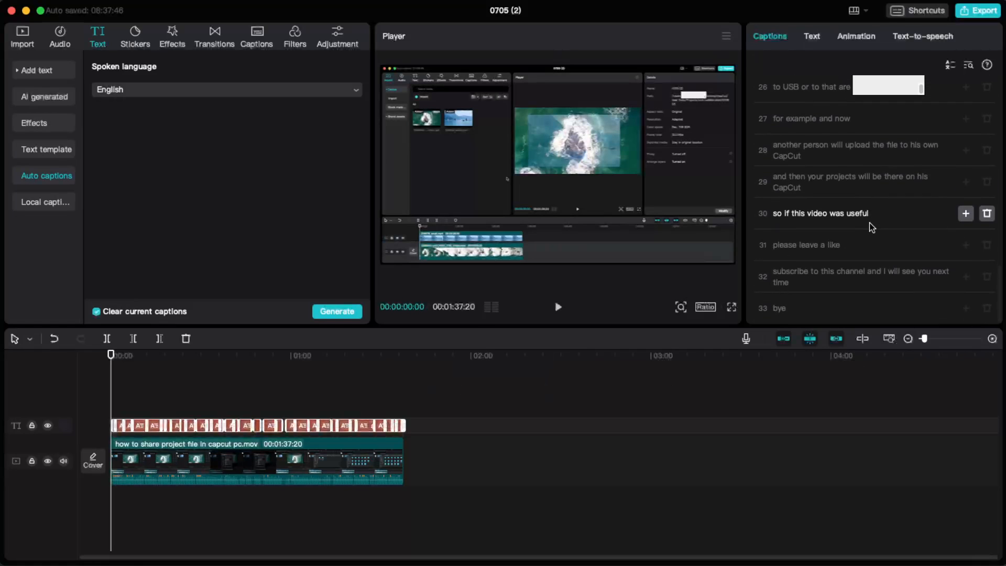
scroll("up", 3)
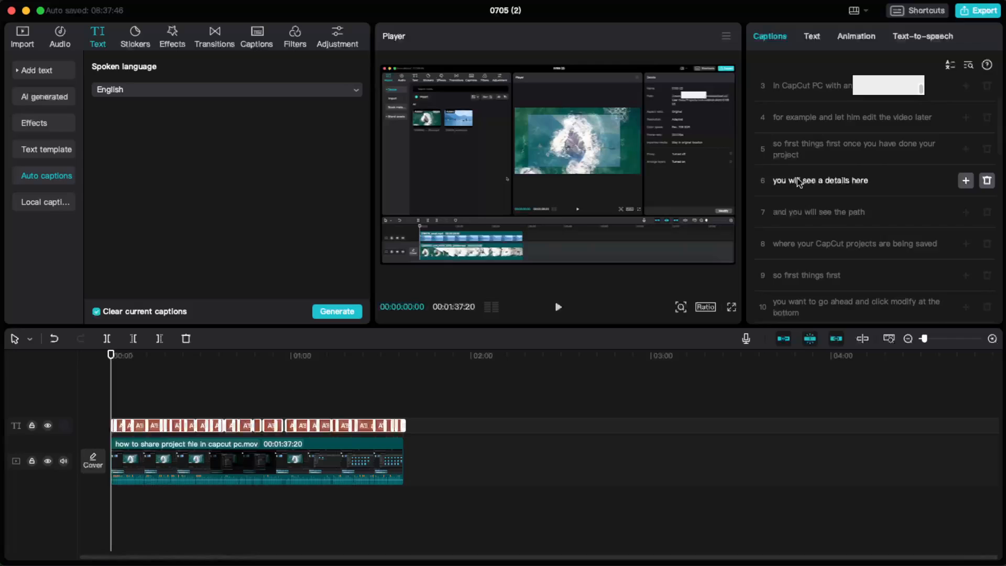
scroll("up", 3)
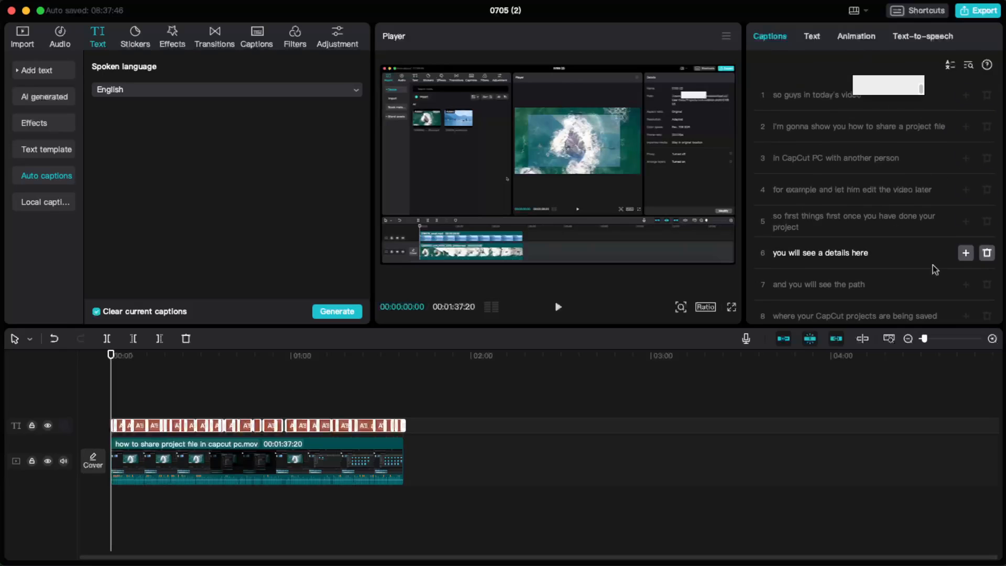
mouse_move(886, 126)
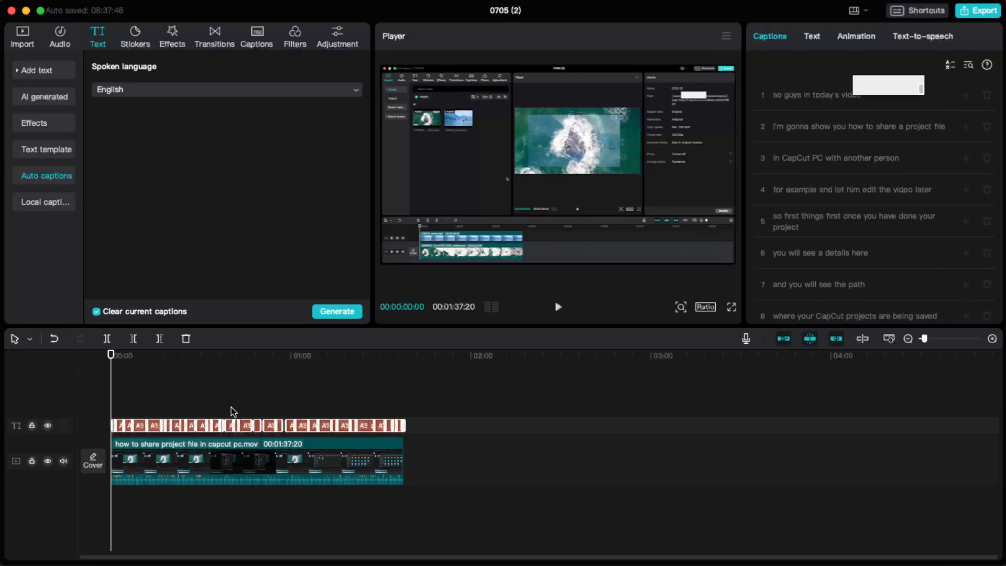
mouse_move(890, 338)
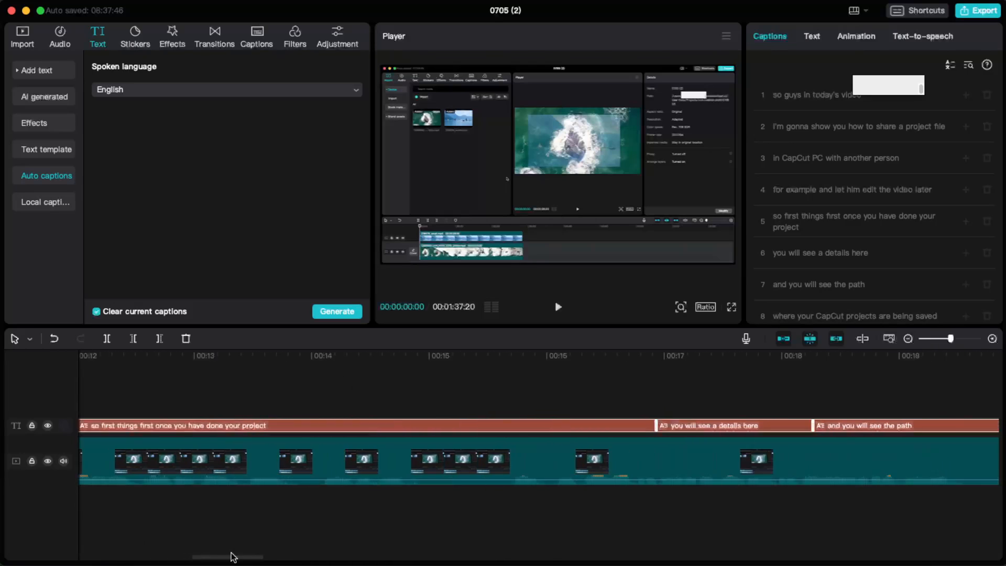
Split the clip at the end of 'where your CapCut projects are being saved' near 20–22 s
scroll("right", 3)
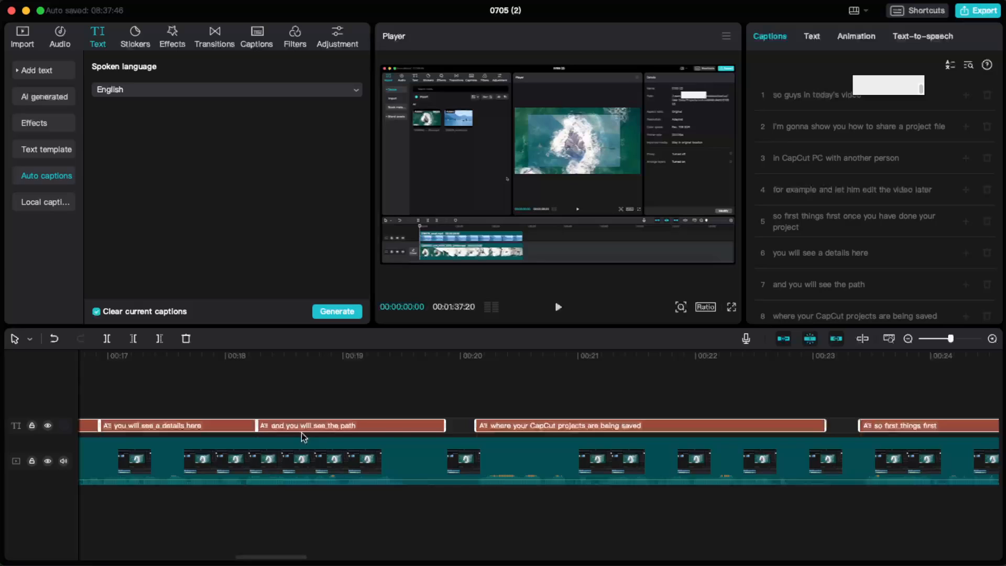
left_click(463, 355)
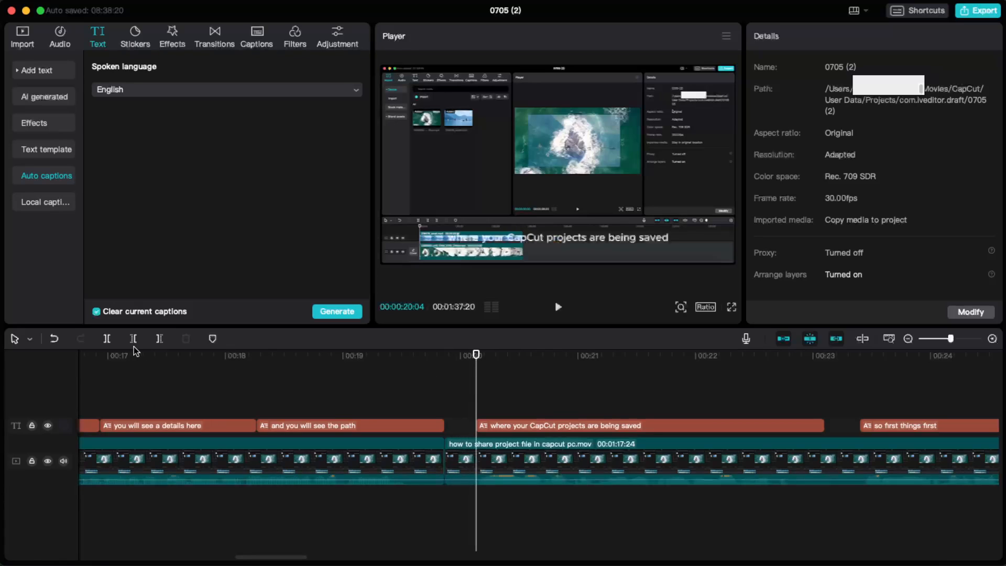
left_click(459, 460)
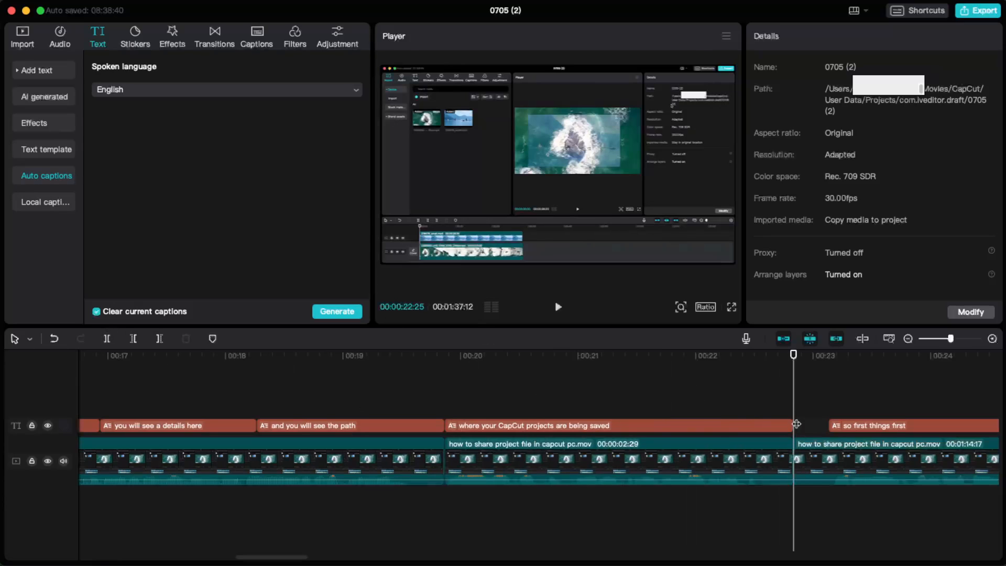
Delete the silent gap before 'so first things first' and split at 'now you will see this imported media here'
left_click(828, 354)
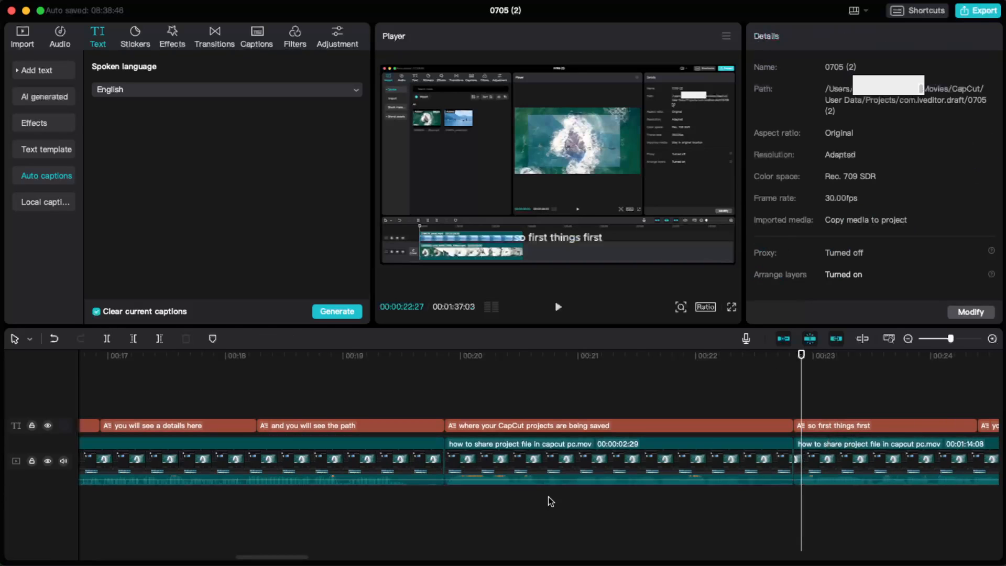
scroll("right", 3)
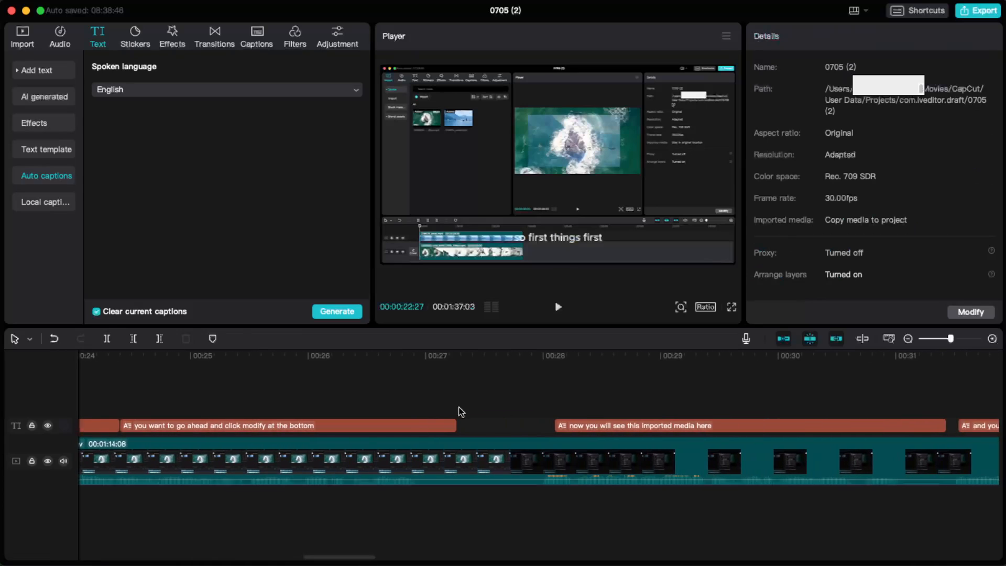
left_click(457, 355)
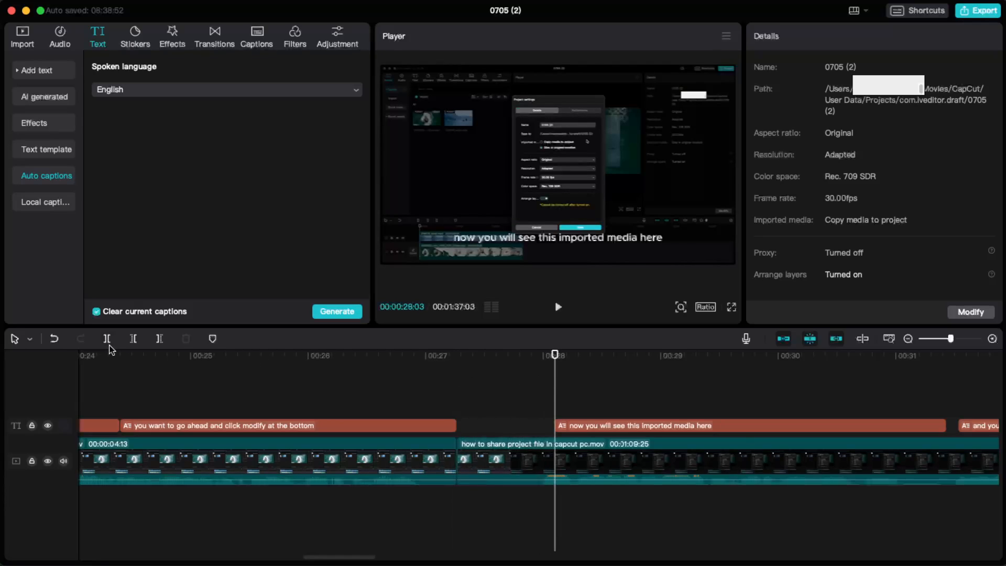
left_click(505, 461)
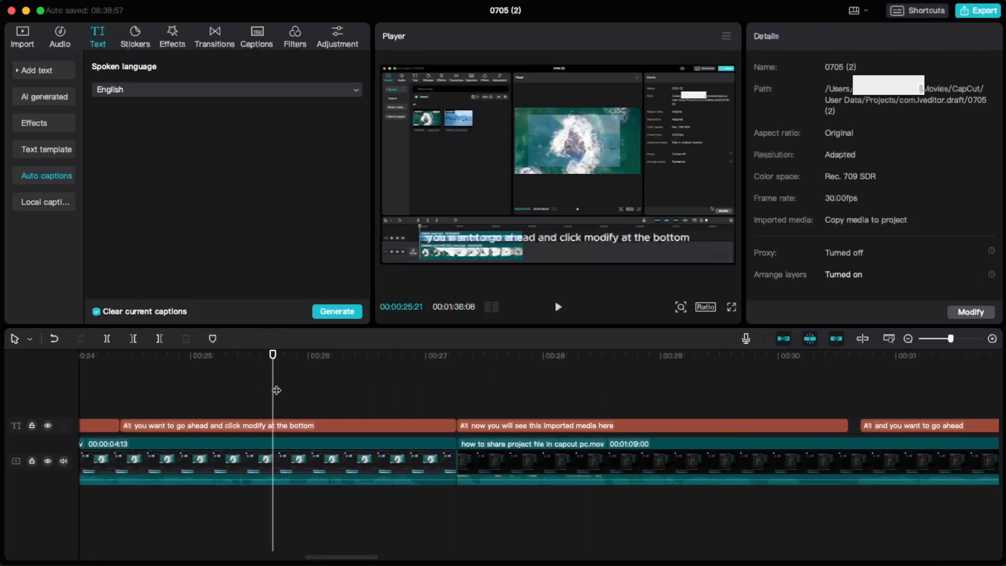
mouse_move(535, 429)
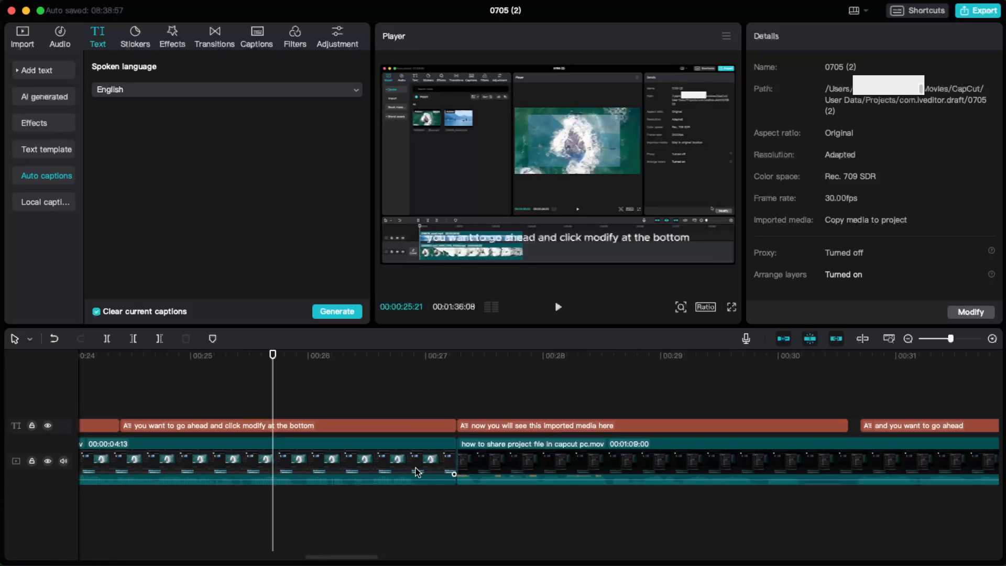
mouse_move(234, 240)
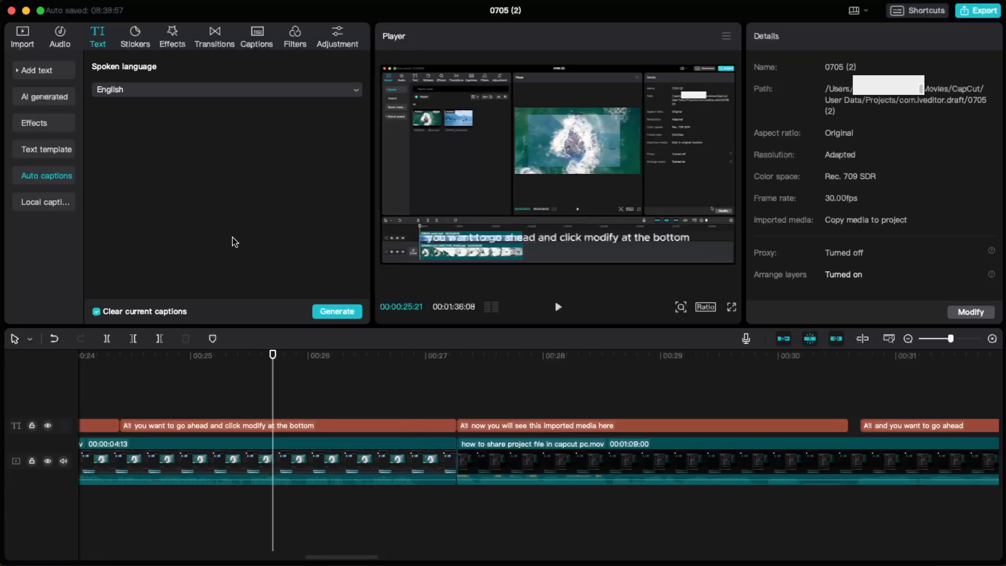